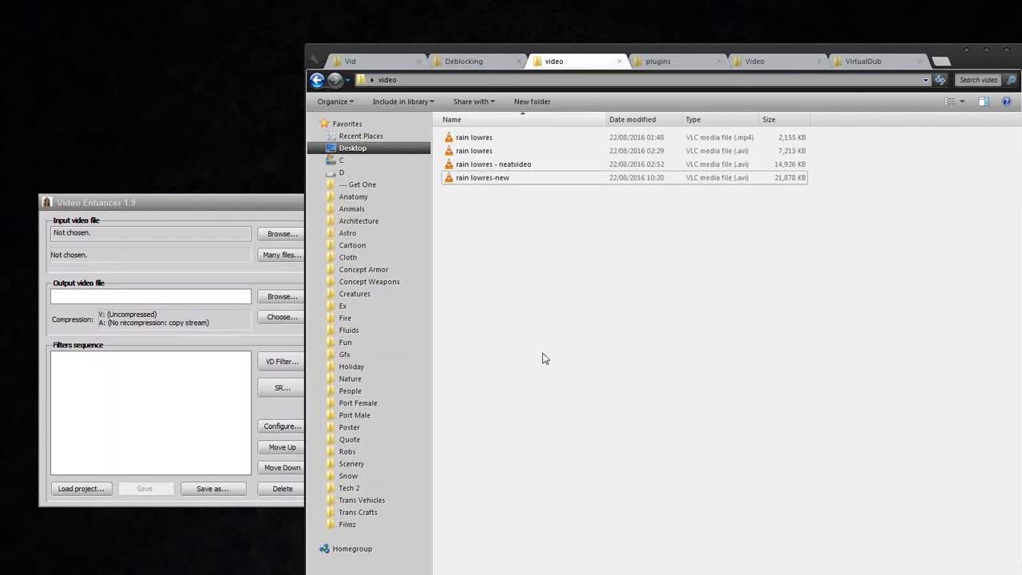
mouse_move(548, 361)
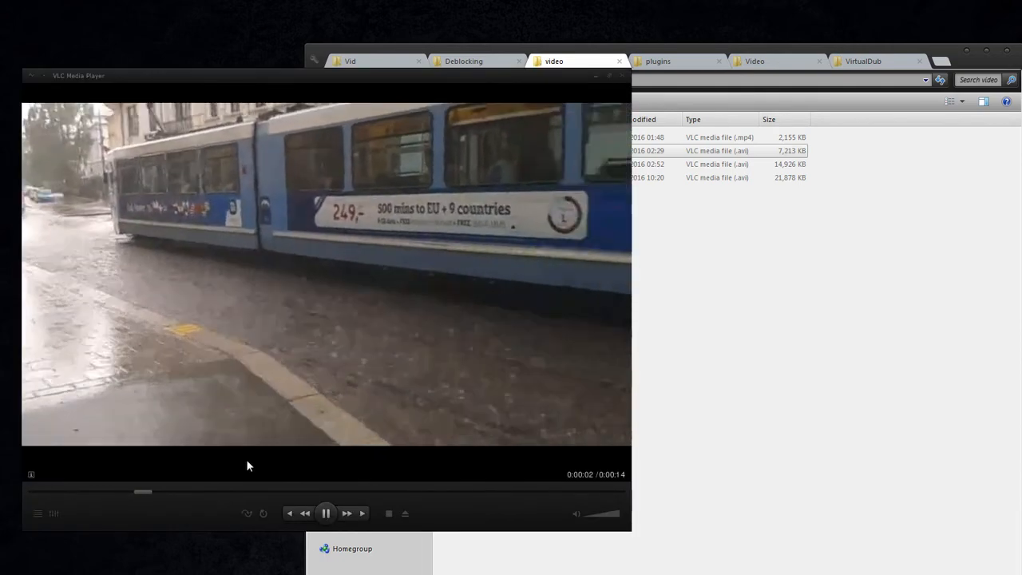
- Seek the original 'rain lowres' clip back to 0:07 and pause on the splashing black car
drag(144, 492, 224, 492)
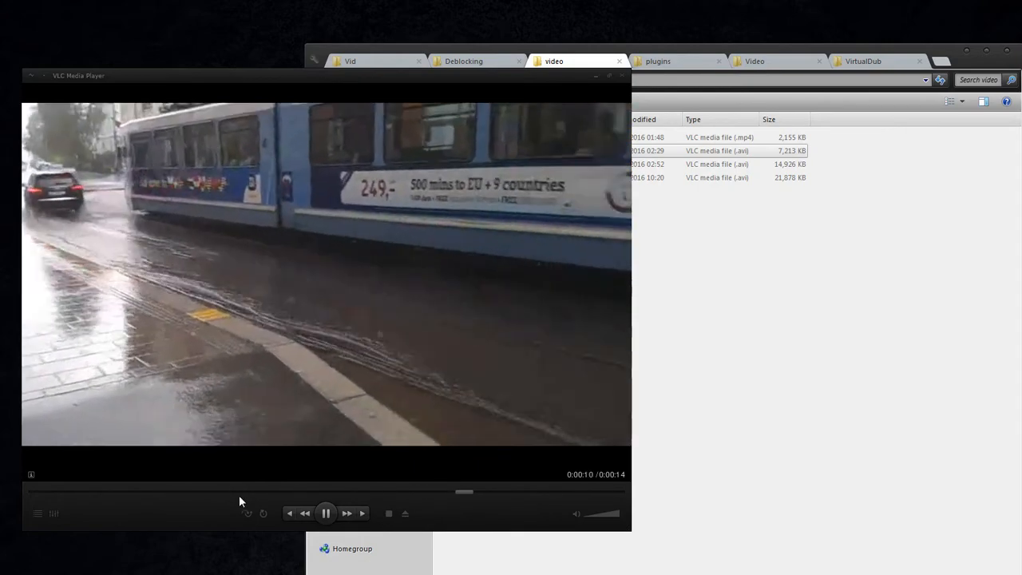
click(325, 513)
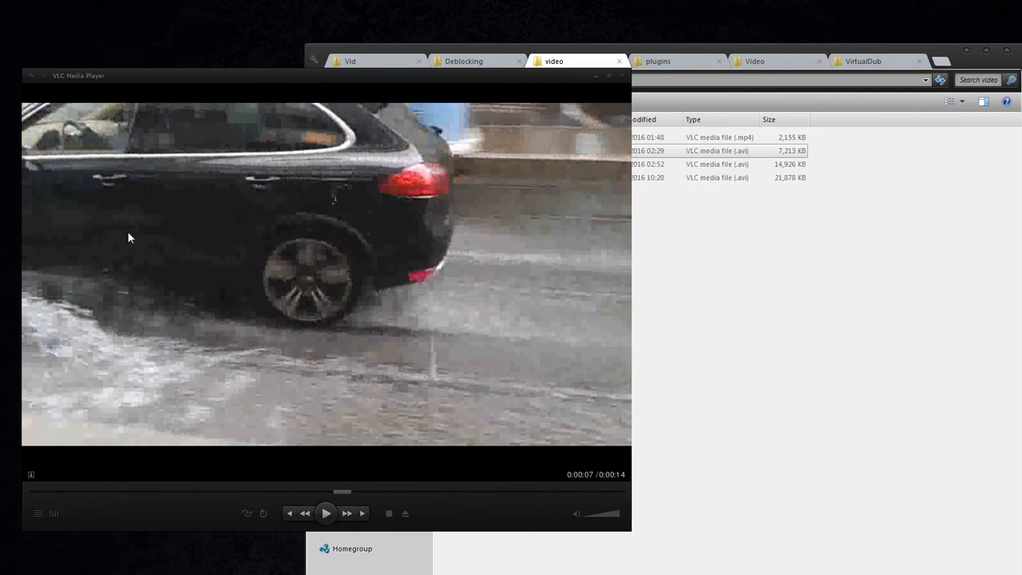
mouse_move(726, 307)
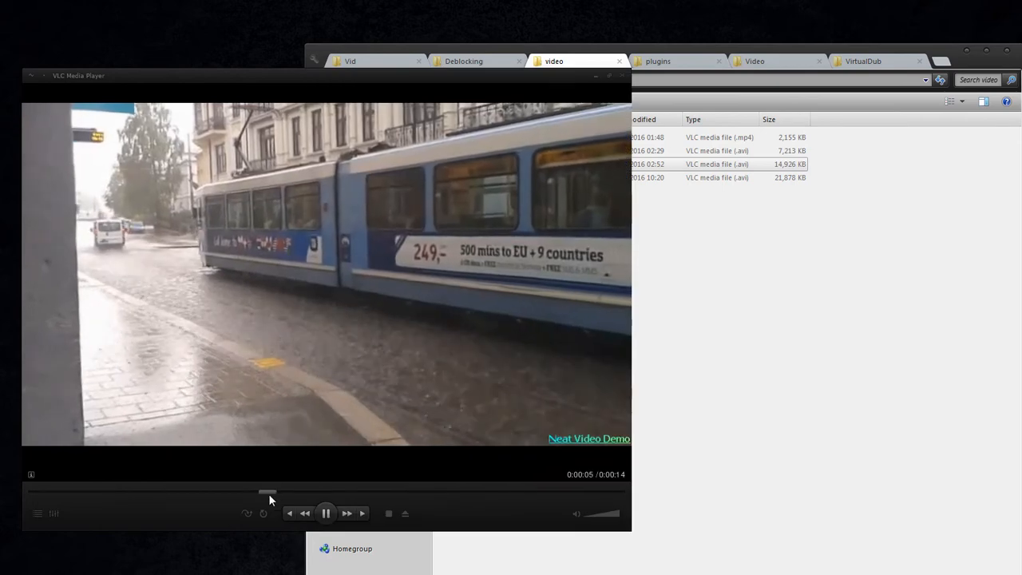
- Pause the Neat Video clip on the splashing car at 0:07, replay it, and hold at about 0:04 on the wet street
click(326, 515)
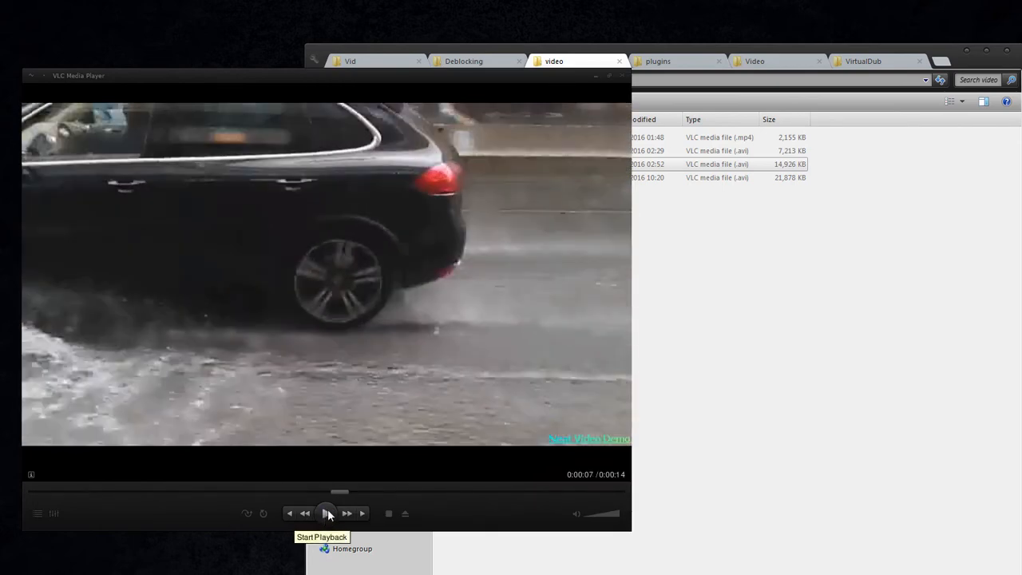
click(326, 515)
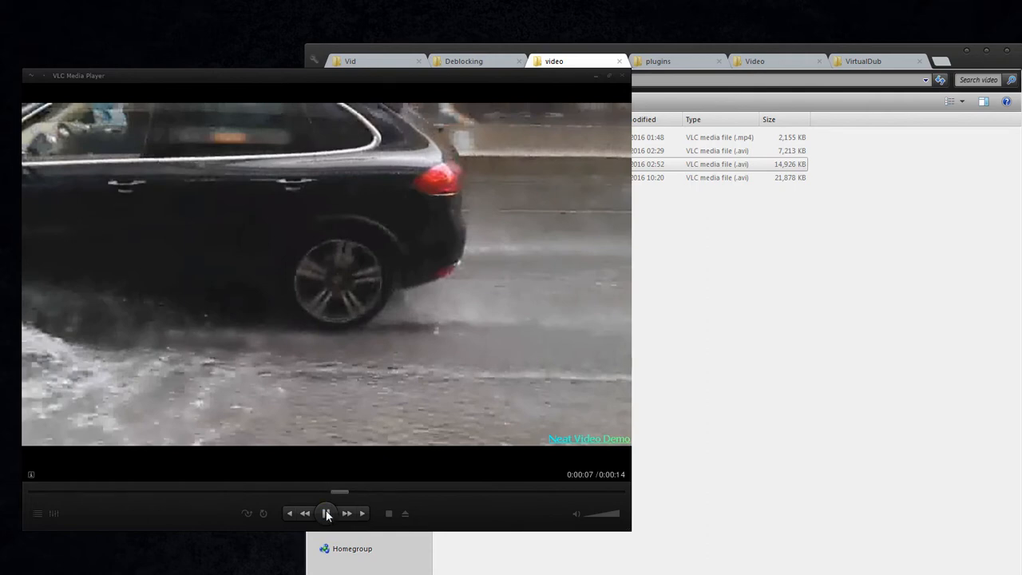
mouse_move(326, 514)
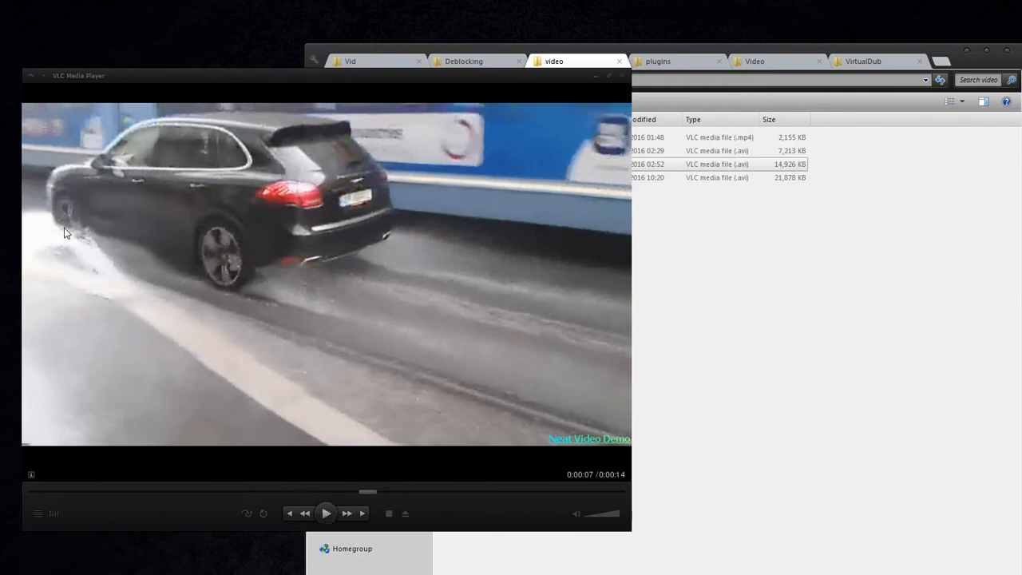
mouse_move(413, 252)
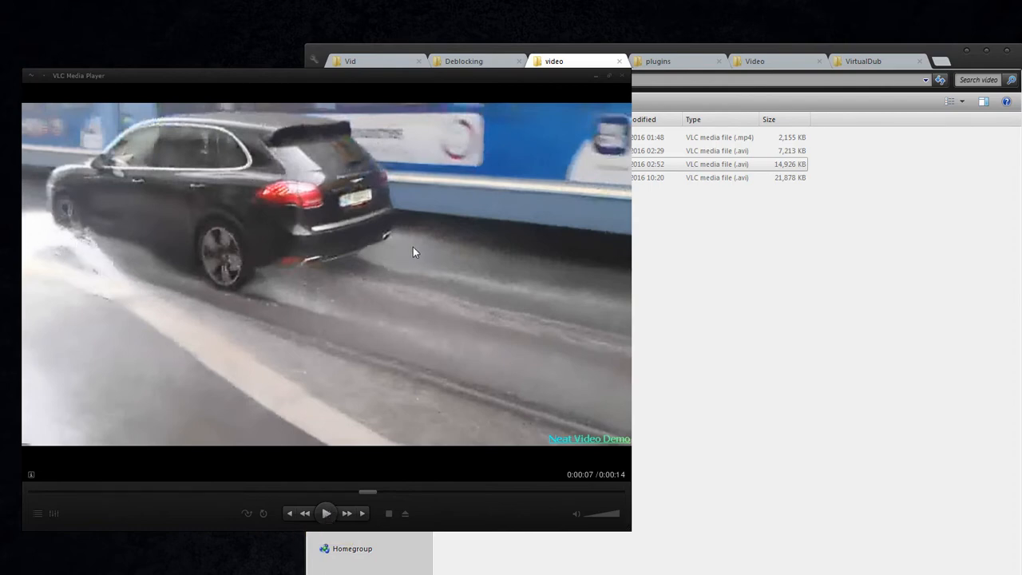
mouse_move(117, 377)
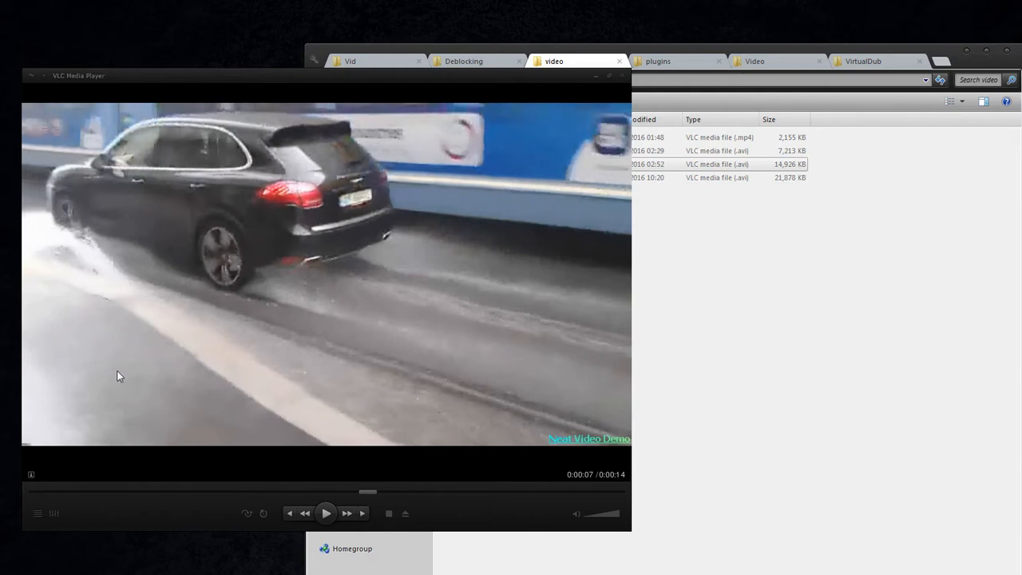
mouse_move(72, 247)
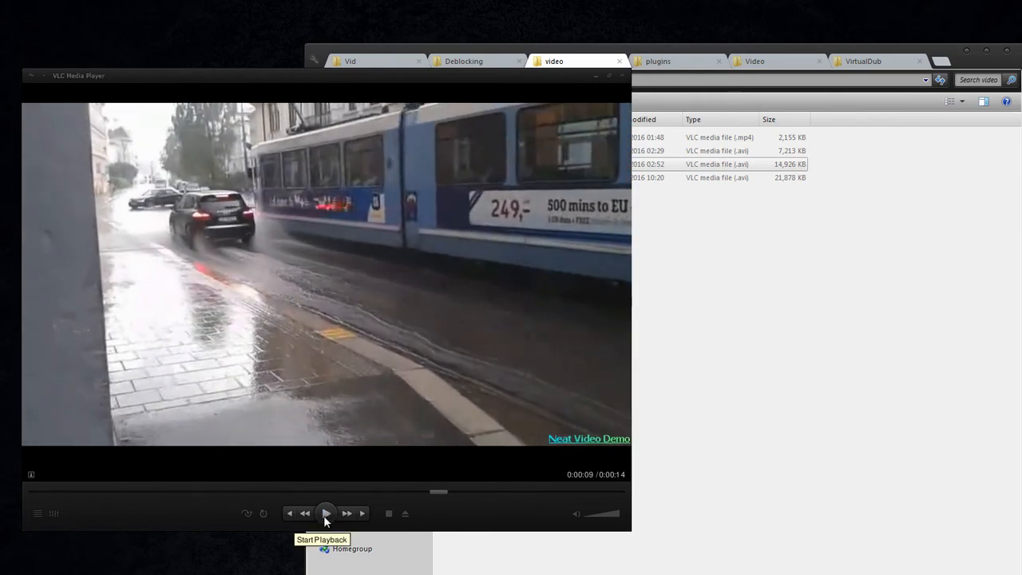
click(326, 514)
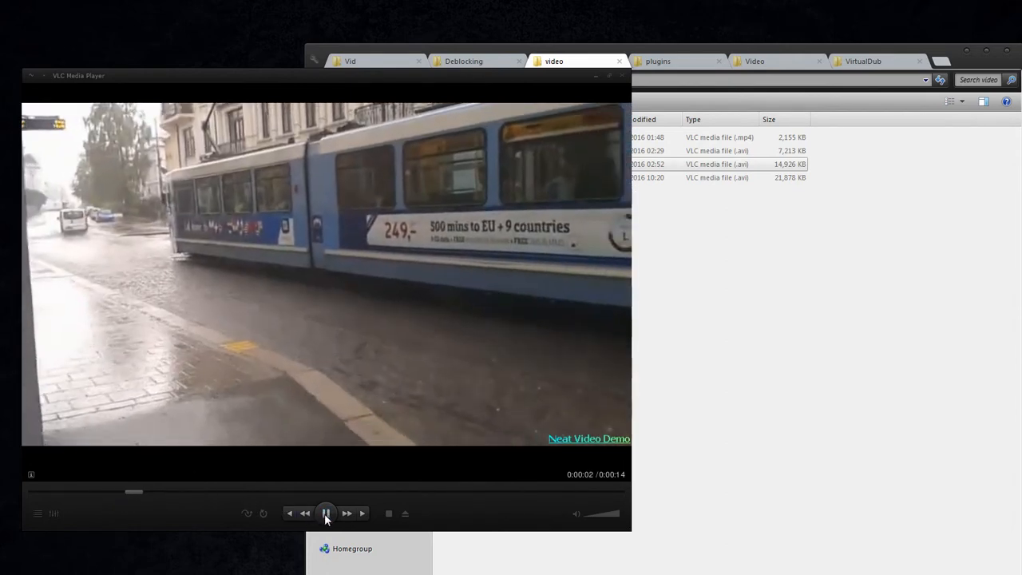
click(326, 514)
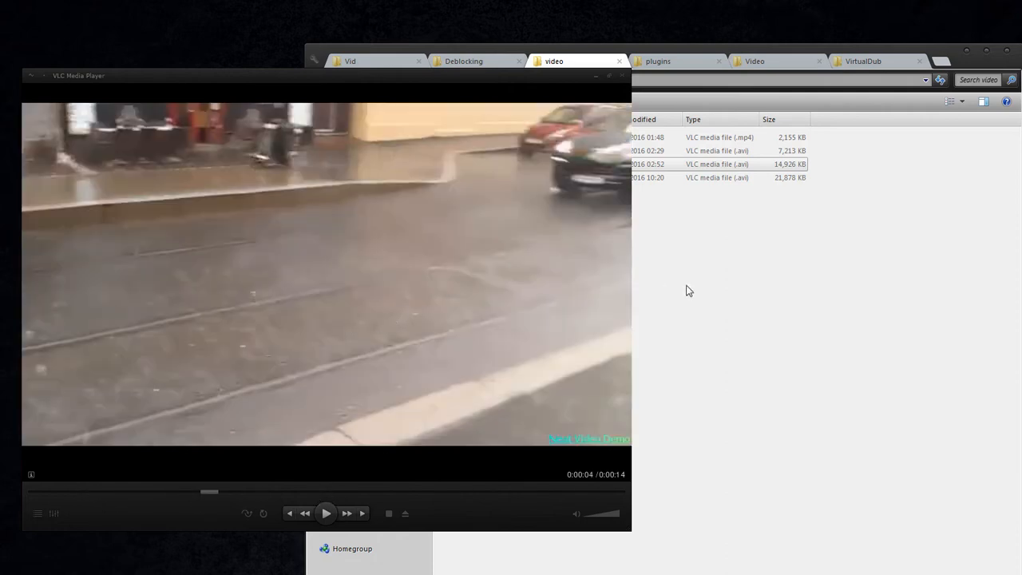
mouse_move(651, 331)
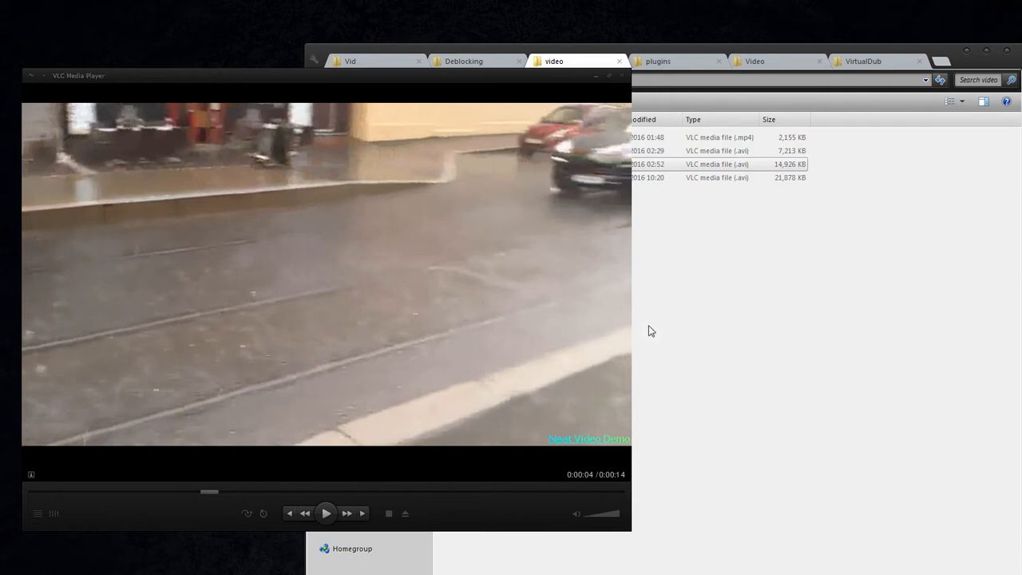
mouse_move(345, 310)
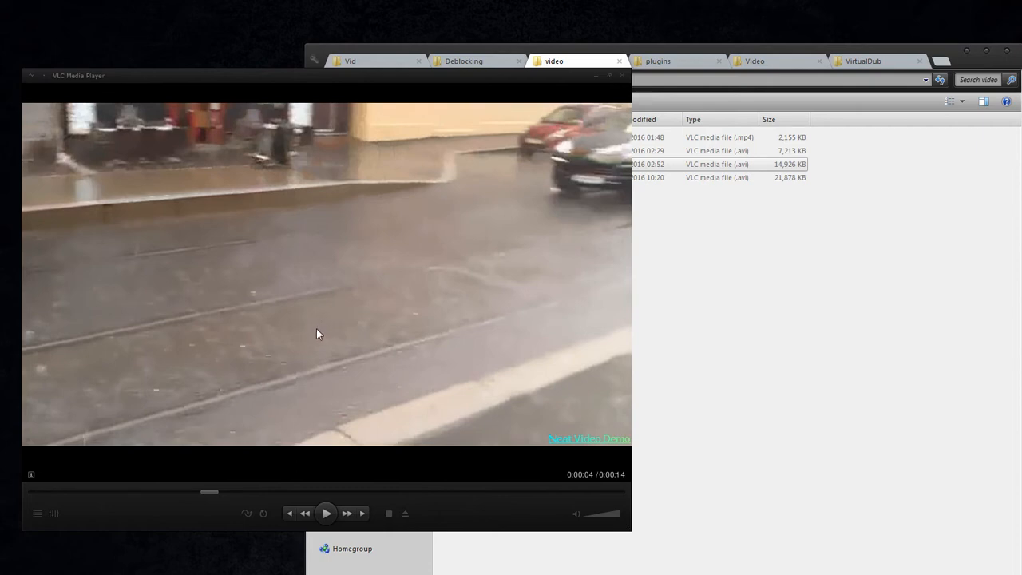
mouse_move(492, 335)
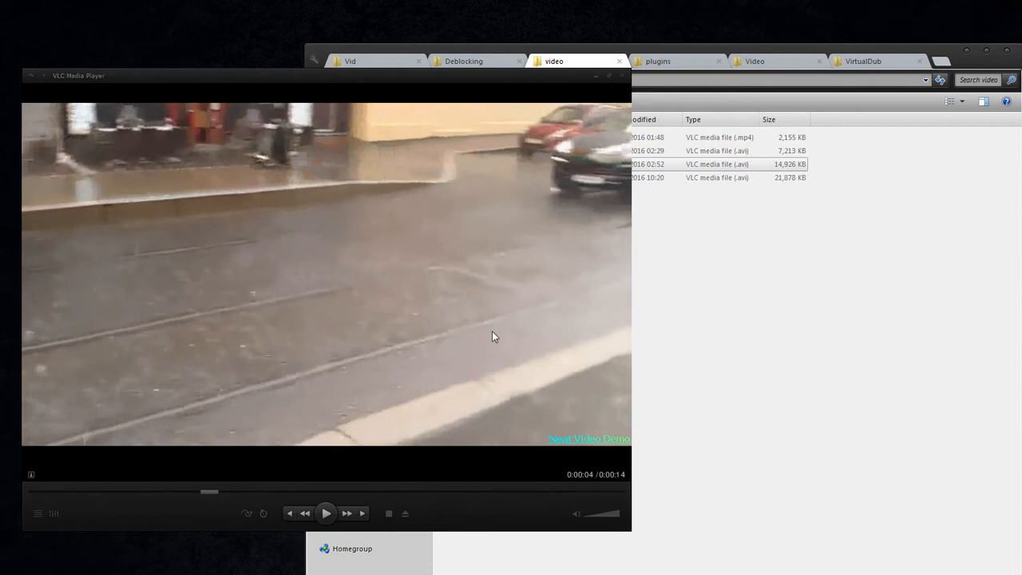
mouse_move(479, 337)
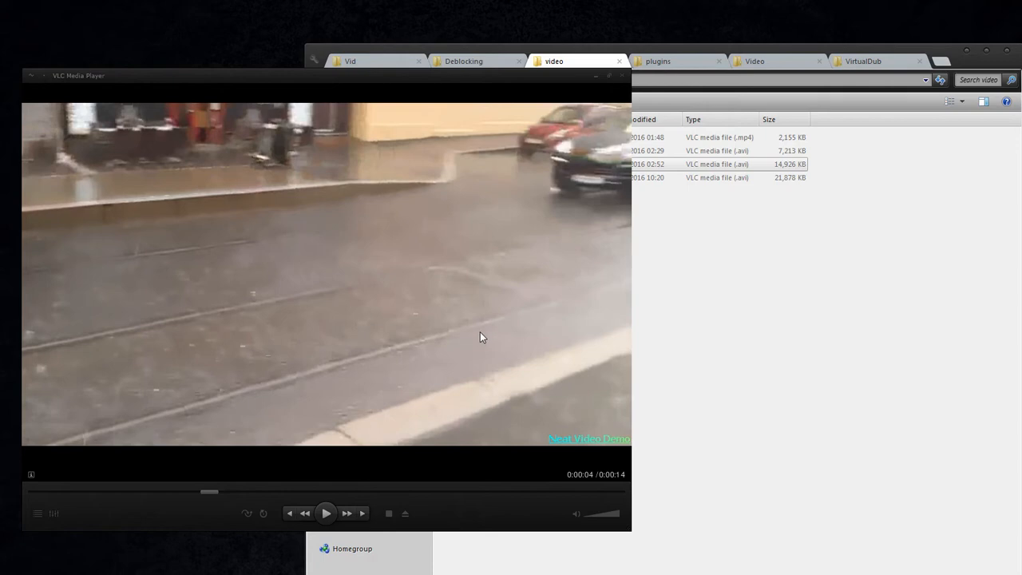
mouse_move(514, 330)
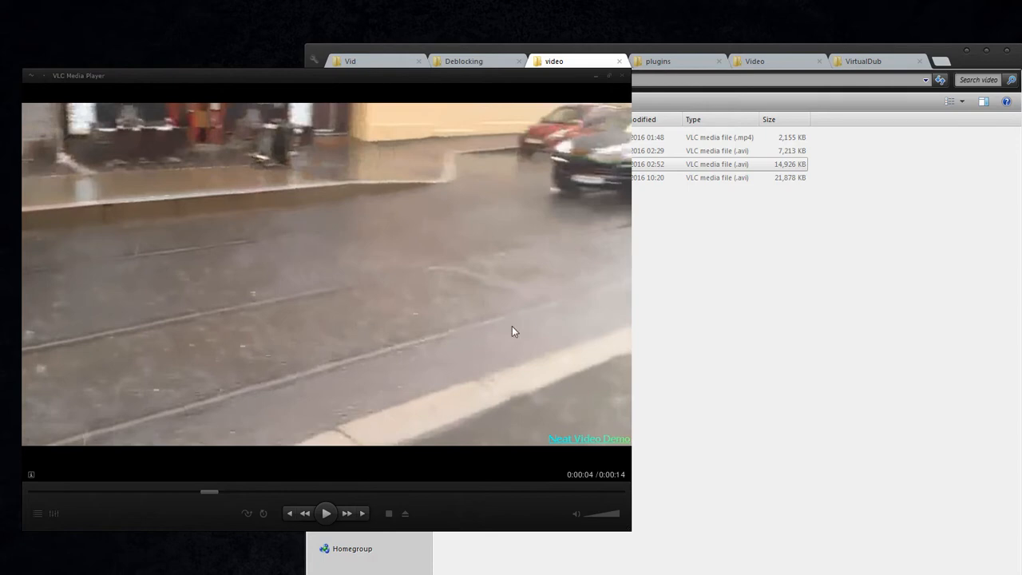
mouse_move(364, 322)
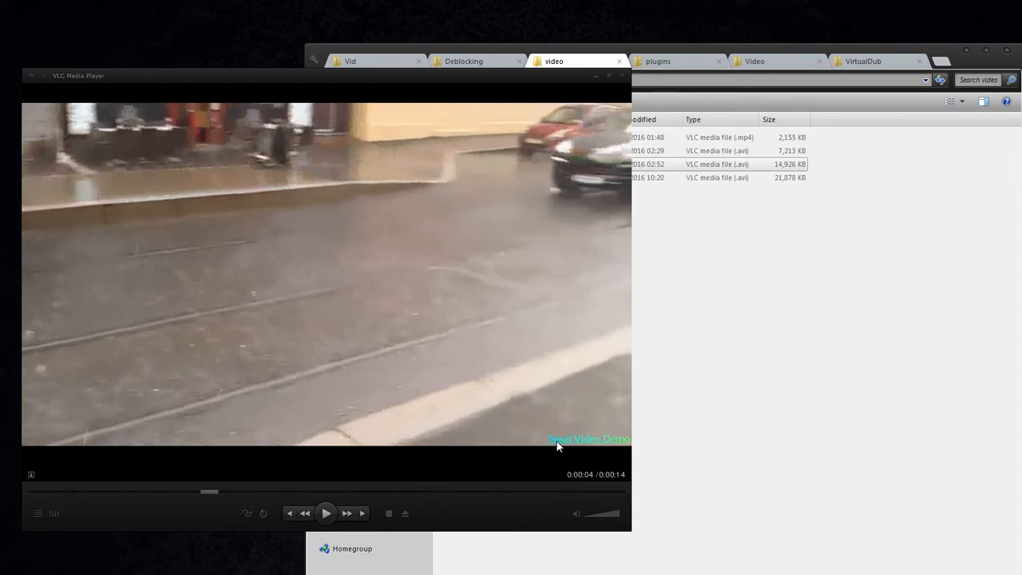
mouse_move(601, 447)
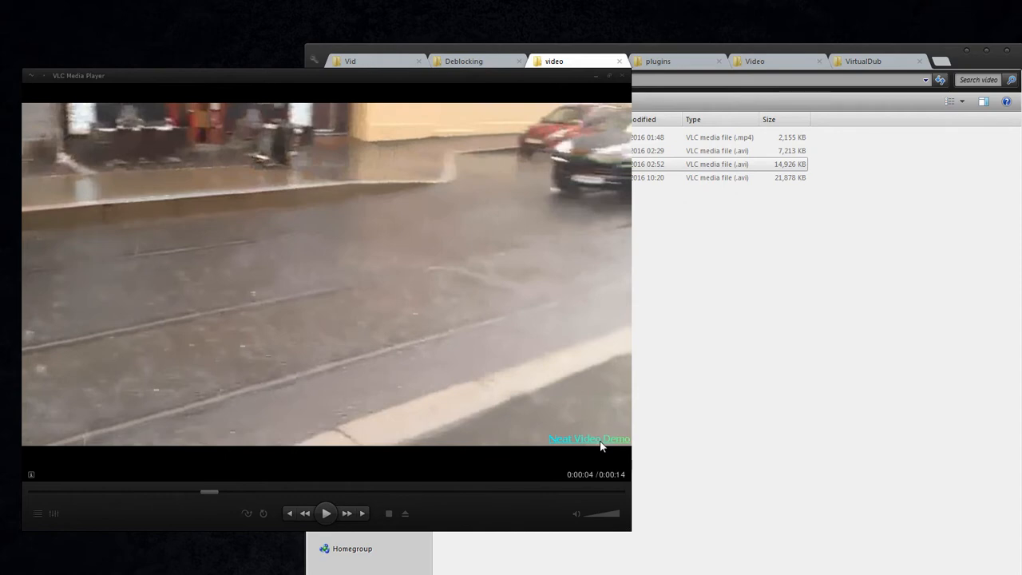
mouse_move(703, 319)
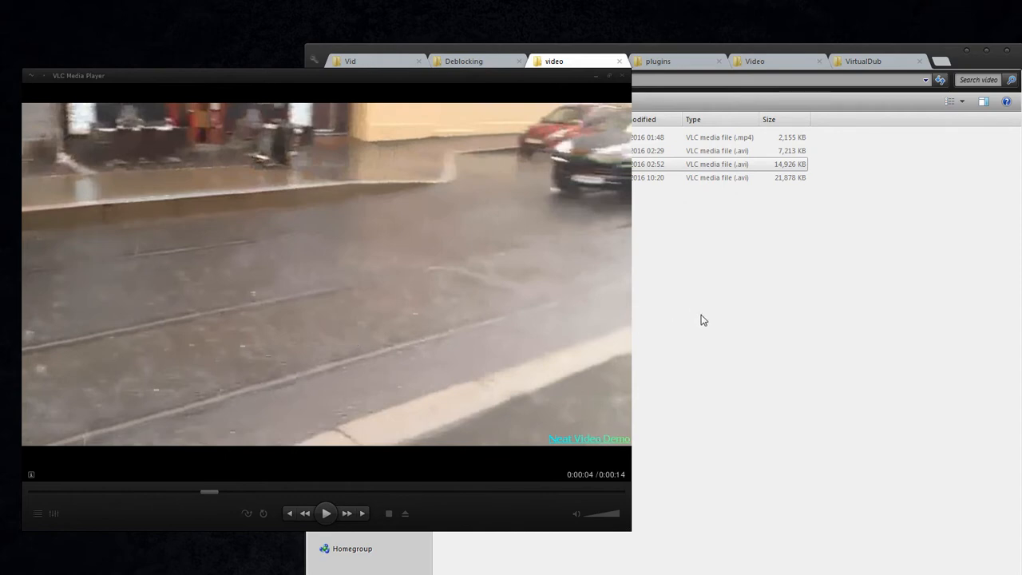
click(495, 177)
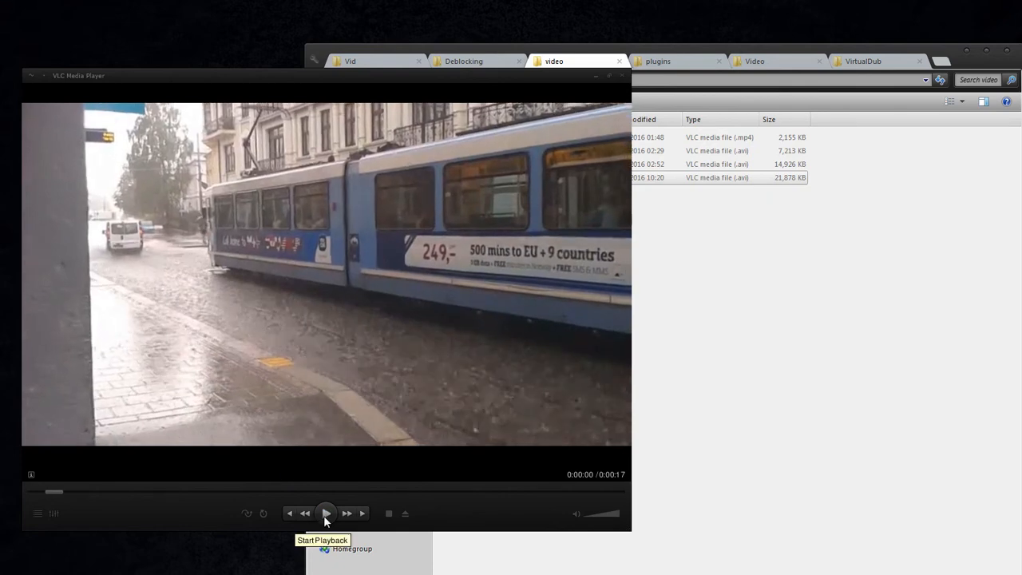
- Step the original clip forward with play/pause and hold it on the splashing car
click(326, 515)
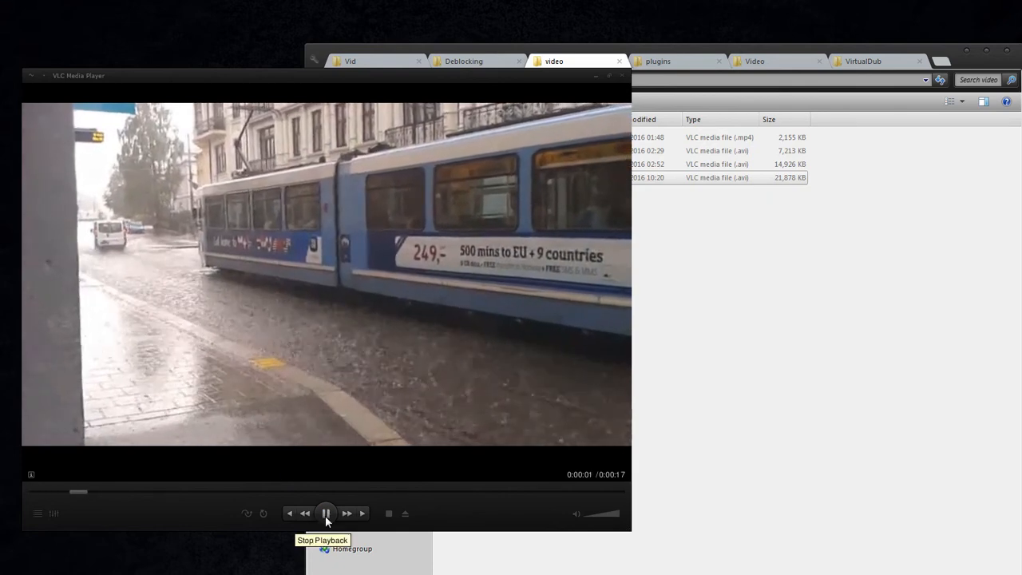
click(326, 514)
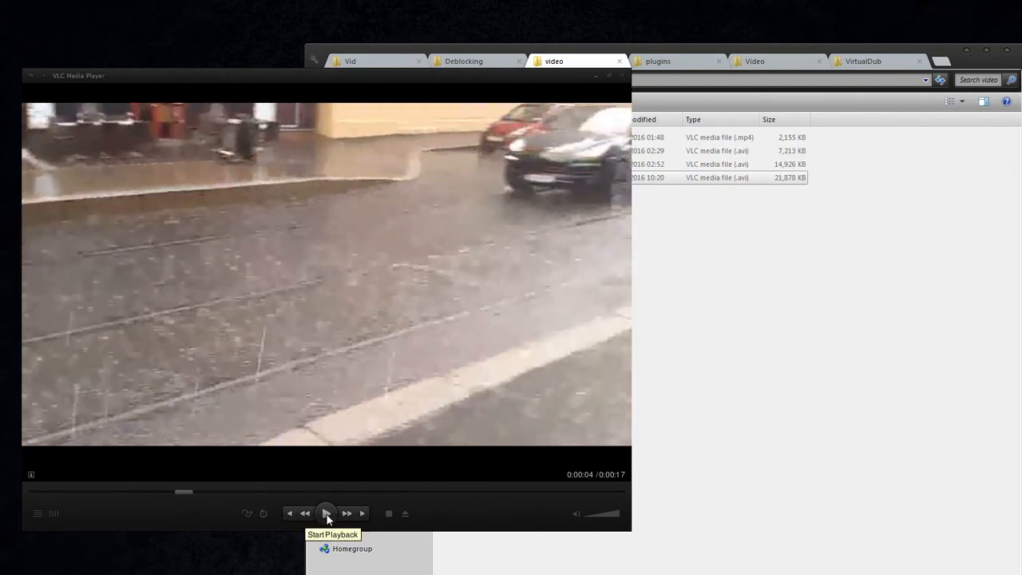
mouse_move(731, 253)
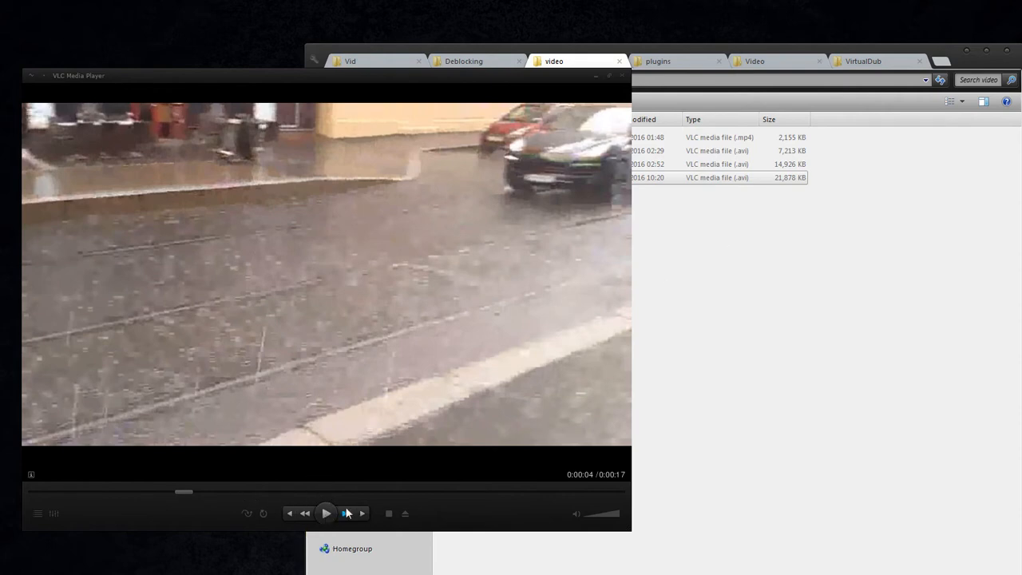
click(325, 514)
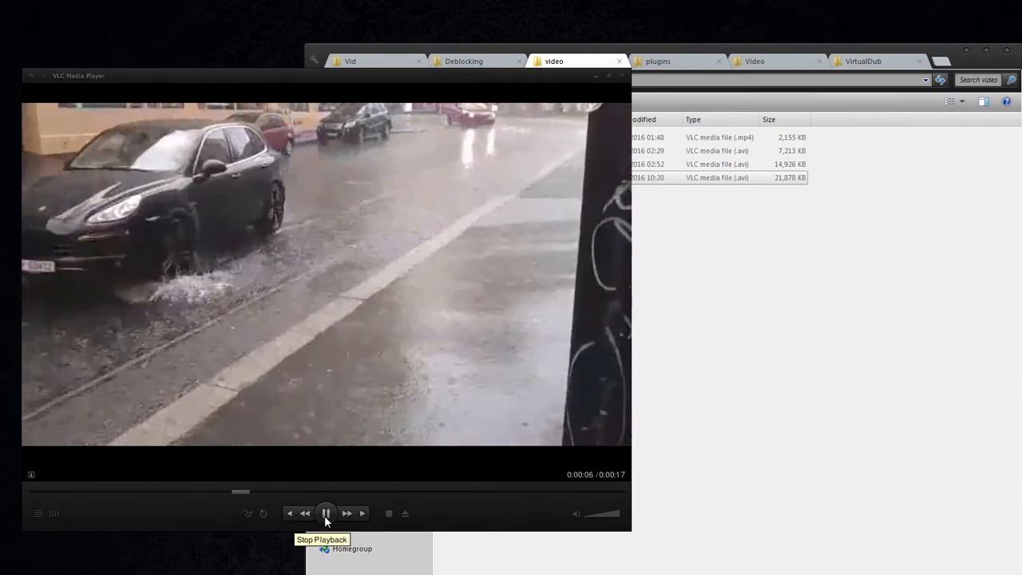
click(325, 514)
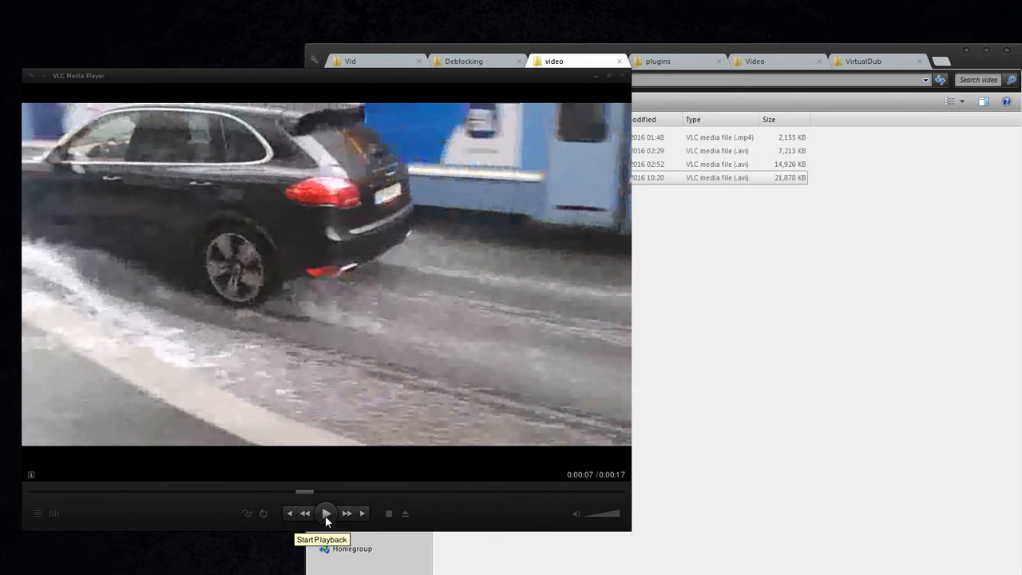
- Continue stepping the original clip, holding on the car beside the tram and later near its end
click(326, 514)
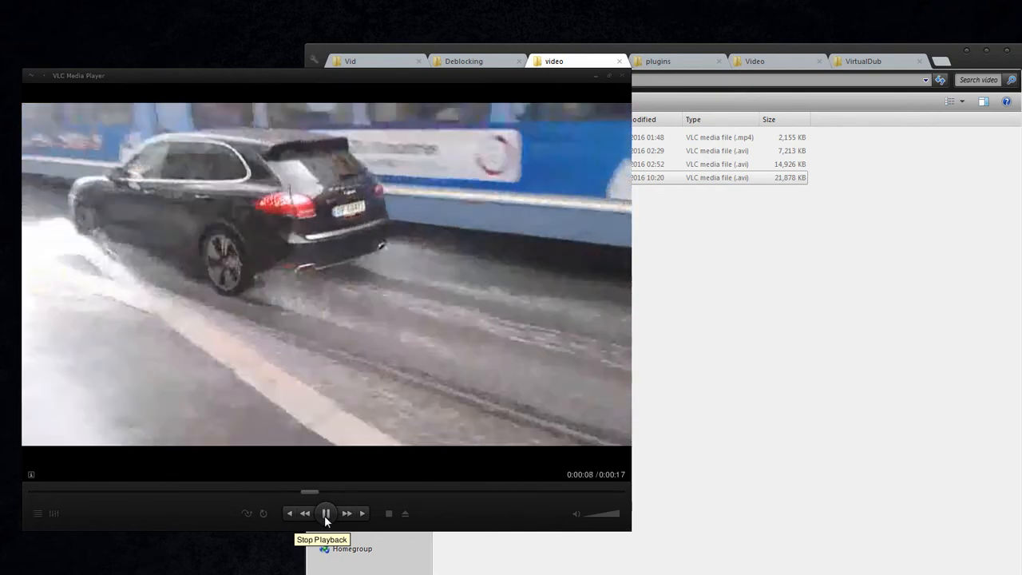
click(326, 514)
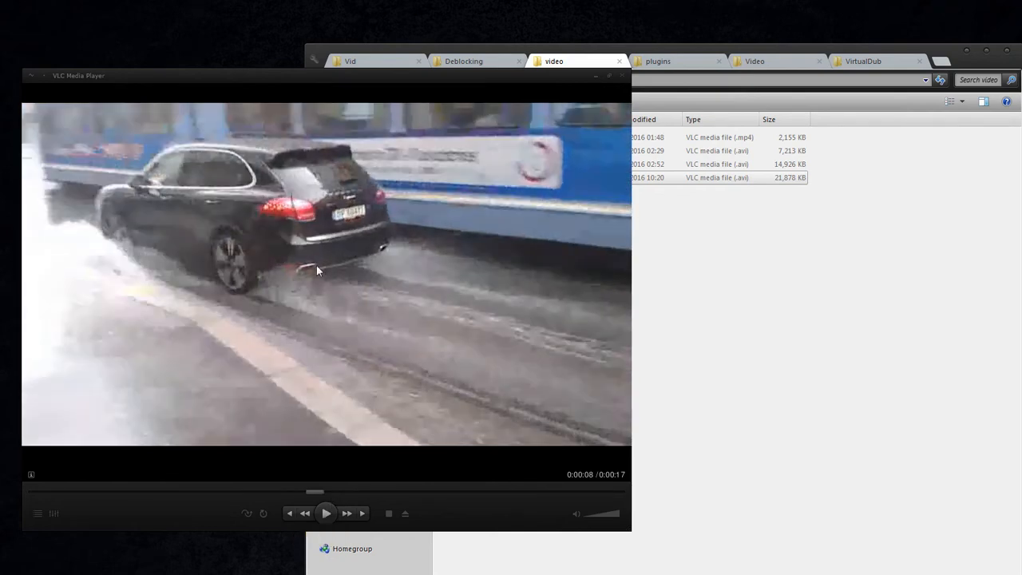
click(326, 514)
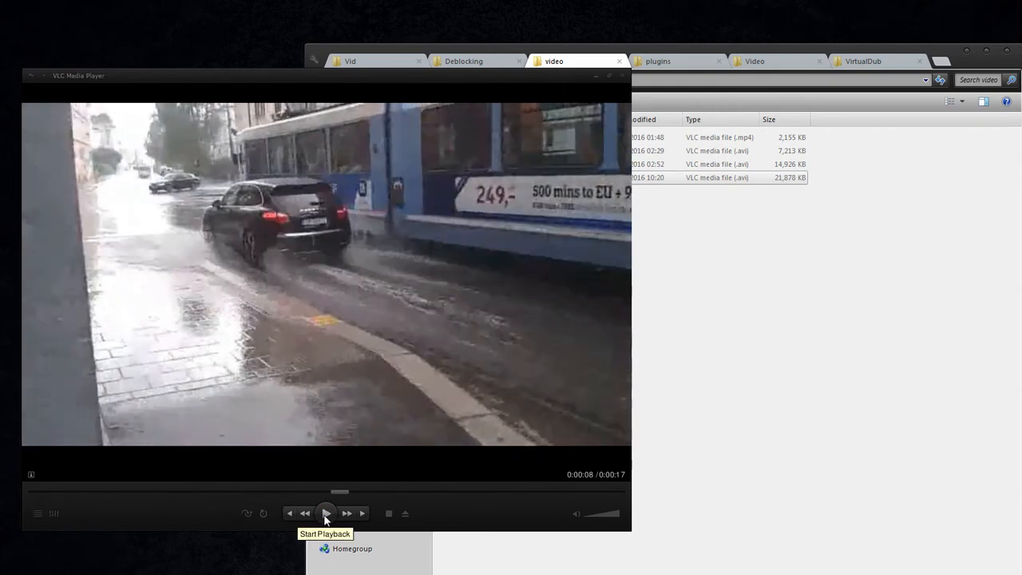
click(325, 515)
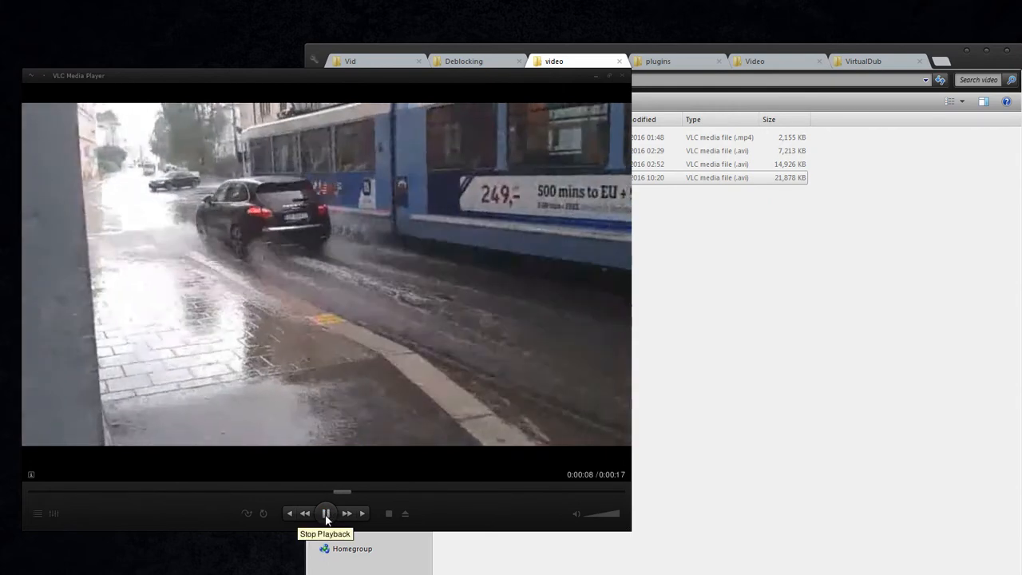
click(326, 514)
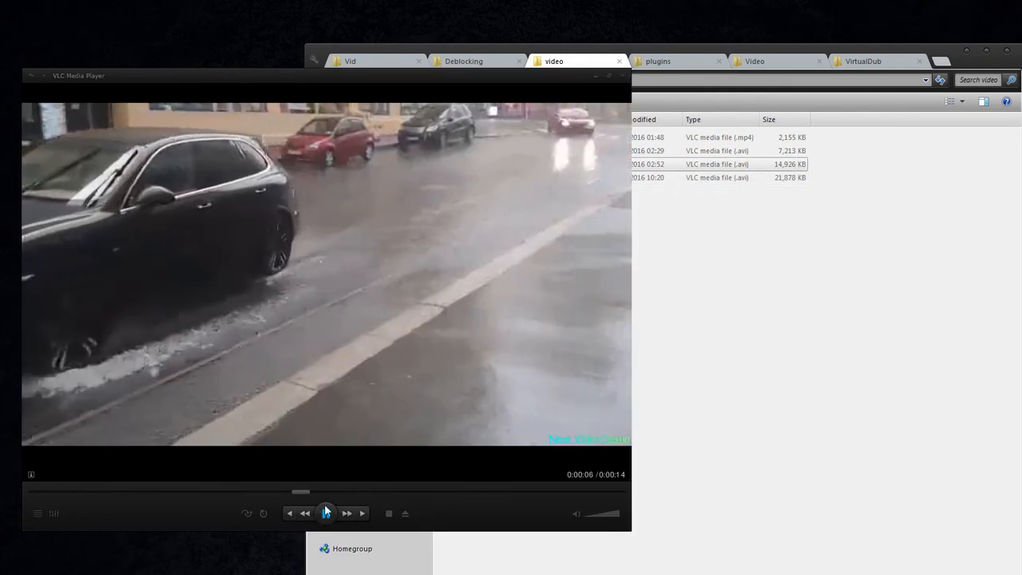
- Play the Neat Video version to the tram, then pause the reopened original on the tram scene at about 10 seconds
click(326, 514)
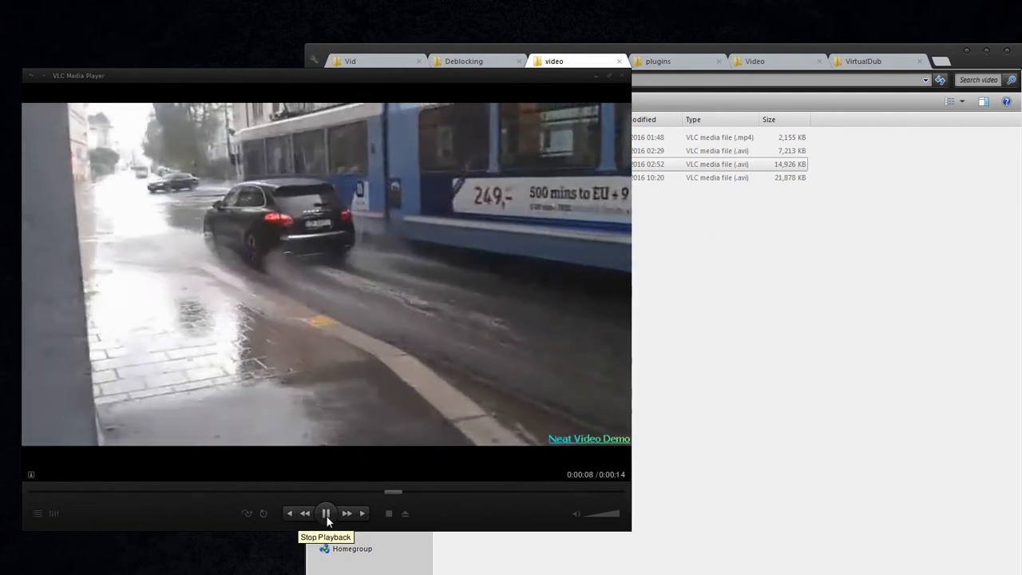
click(326, 514)
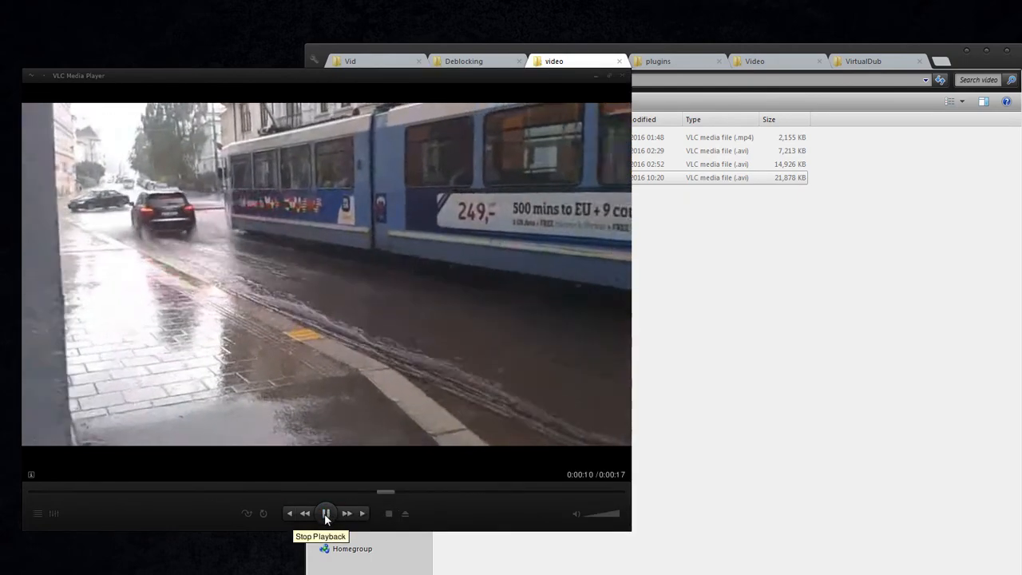
click(326, 514)
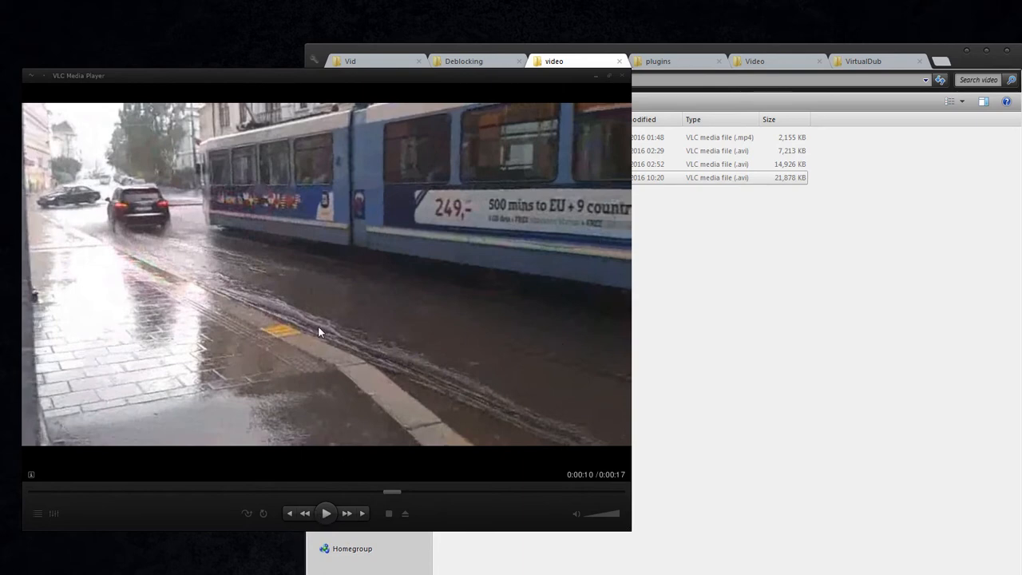
mouse_move(319, 402)
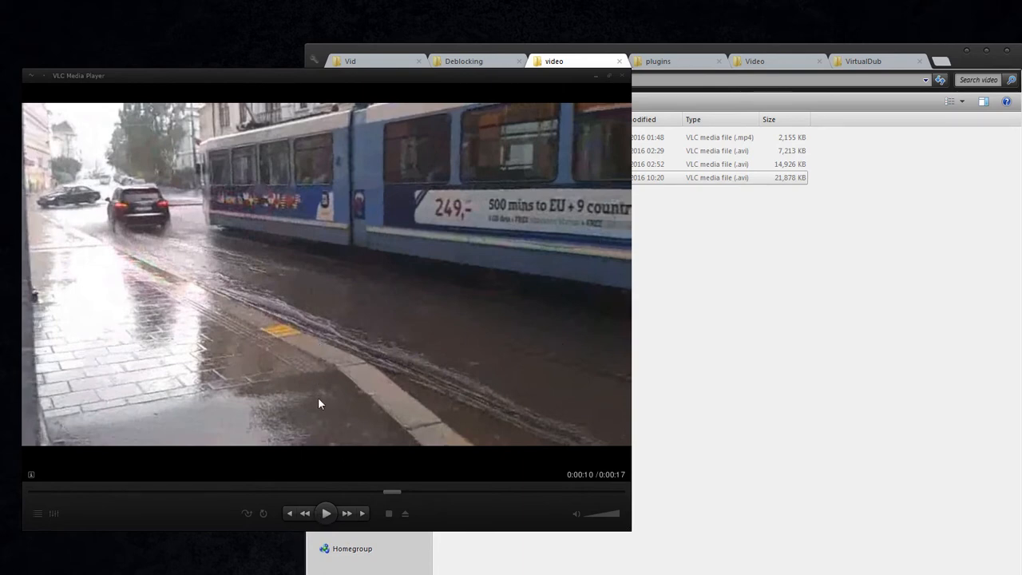
mouse_move(268, 434)
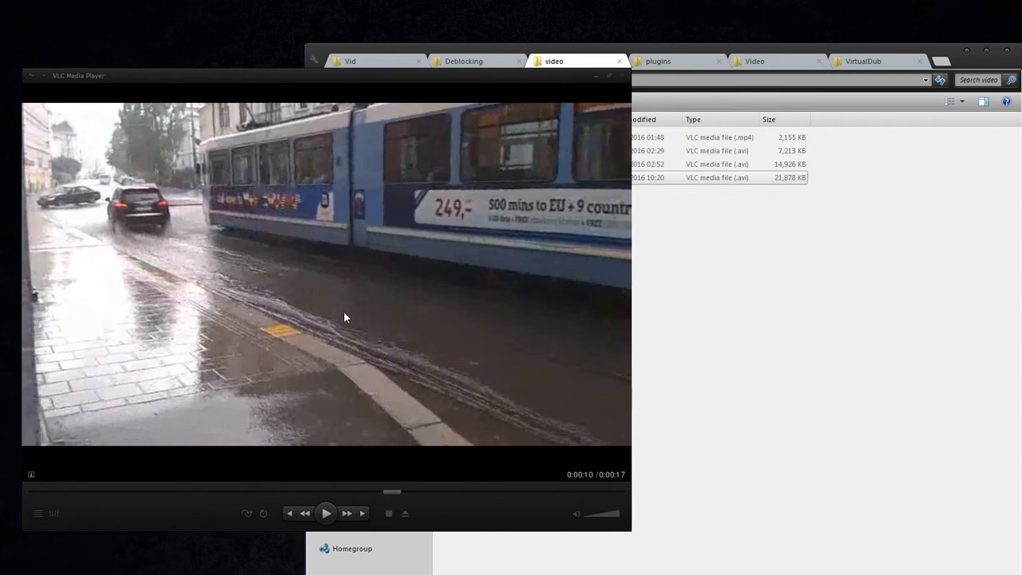
mouse_move(253, 348)
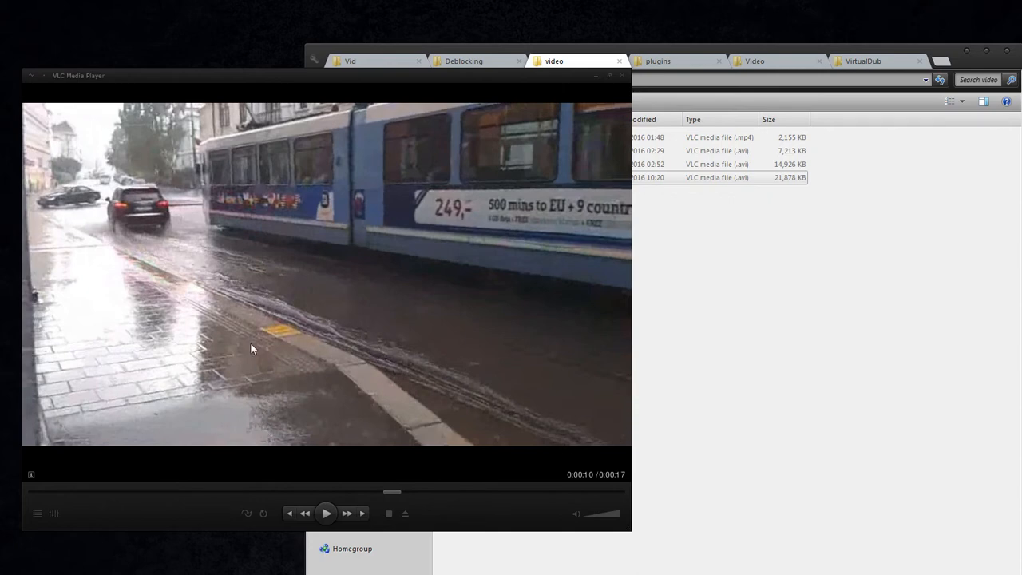
mouse_move(255, 382)
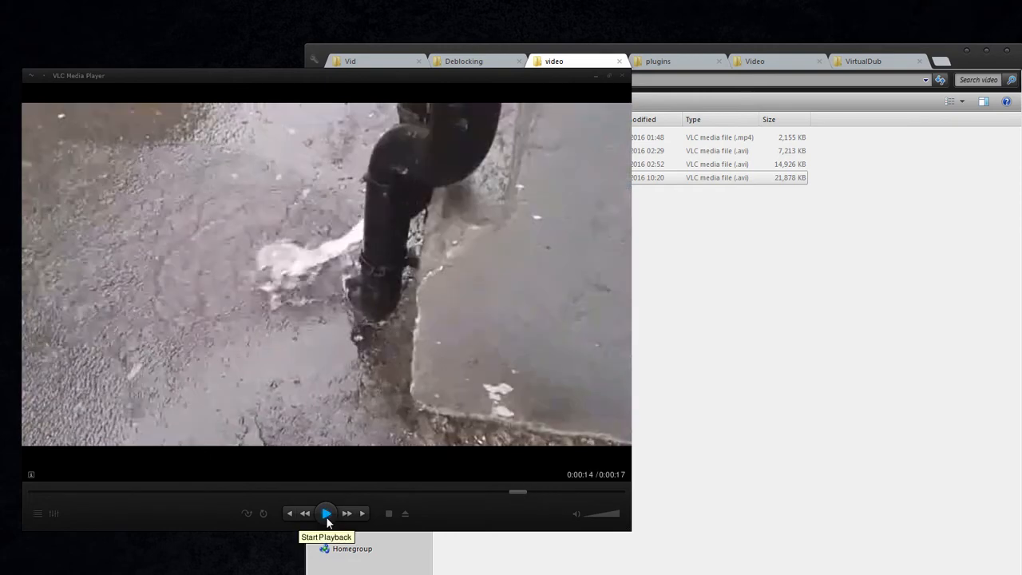
- Advance the original clip to the drainpipe shot at about 15 seconds and hold it there
click(326, 514)
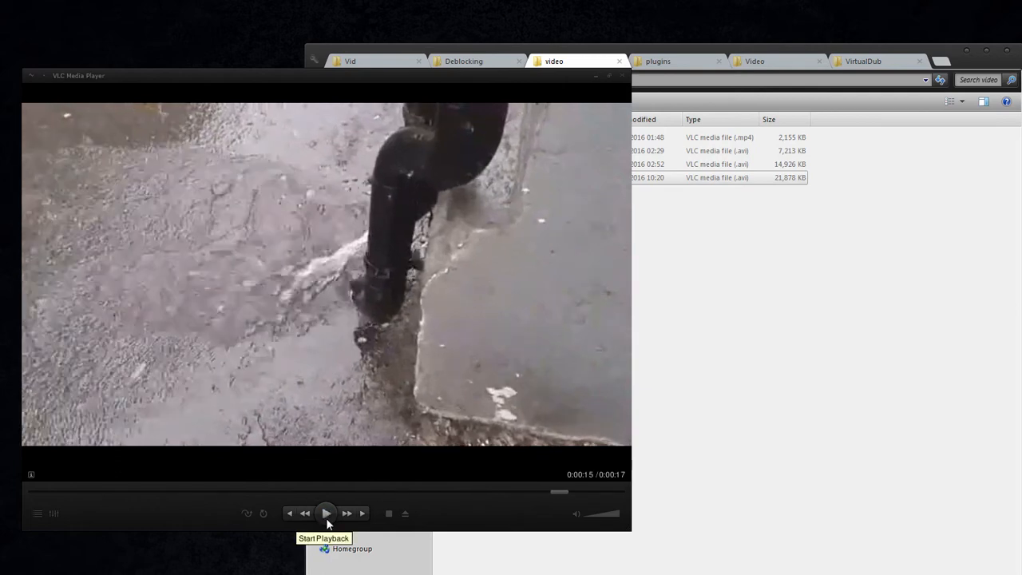
click(326, 514)
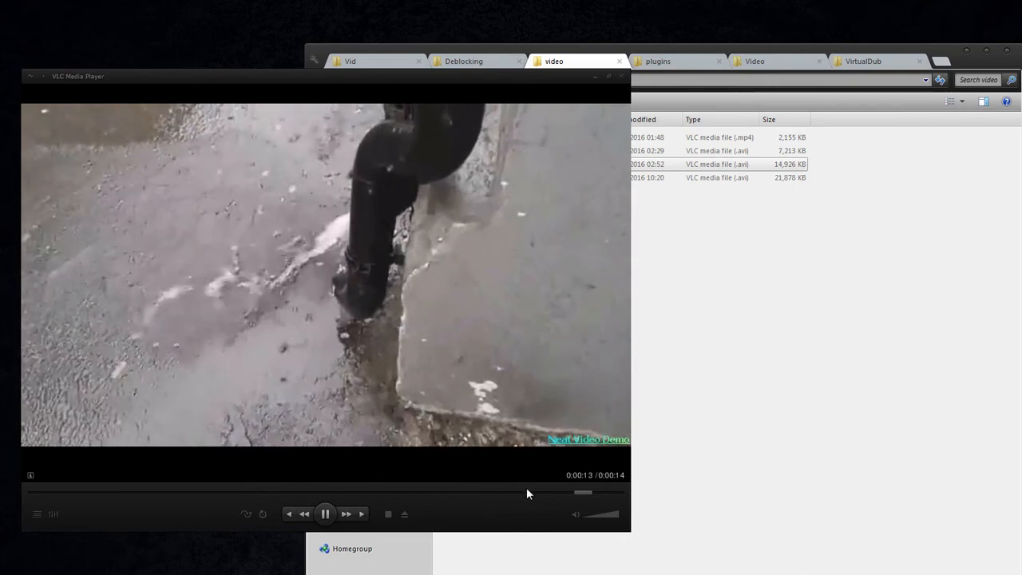
- Rewind the Neat Video clip to about 0:12 and hold it on the gushing downspout
drag(583, 492, 527, 492)
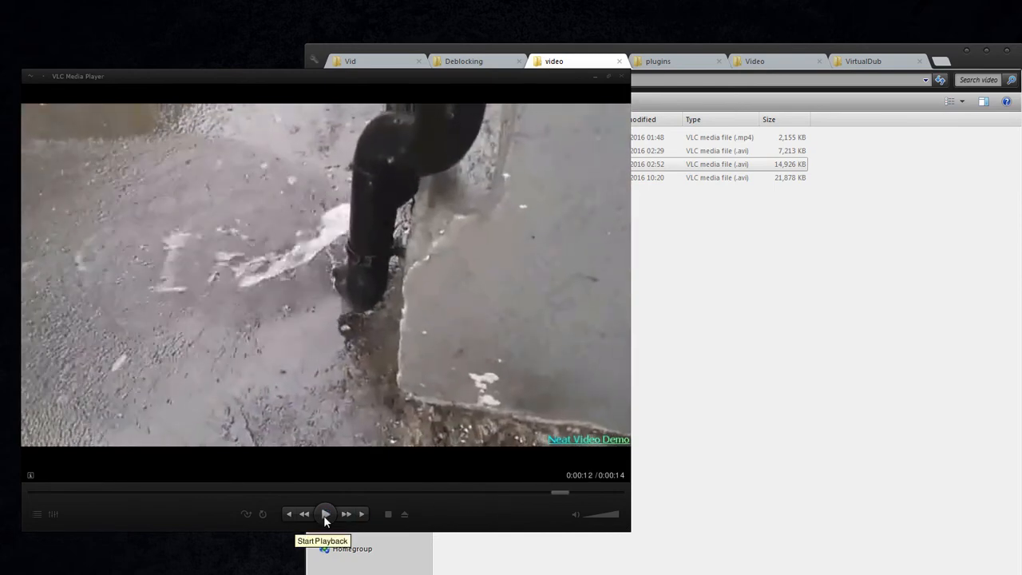
mouse_move(590, 282)
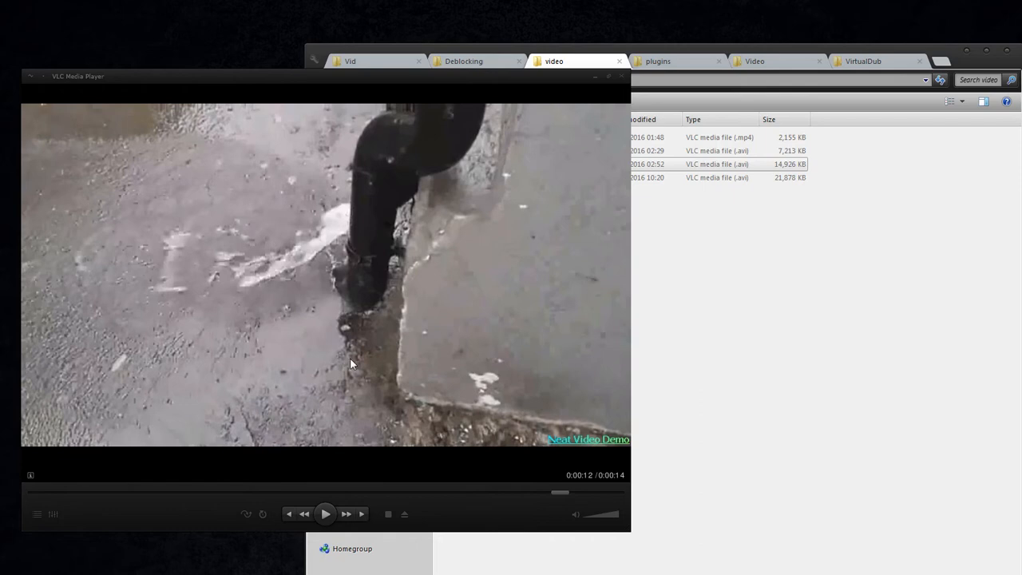
mouse_move(360, 322)
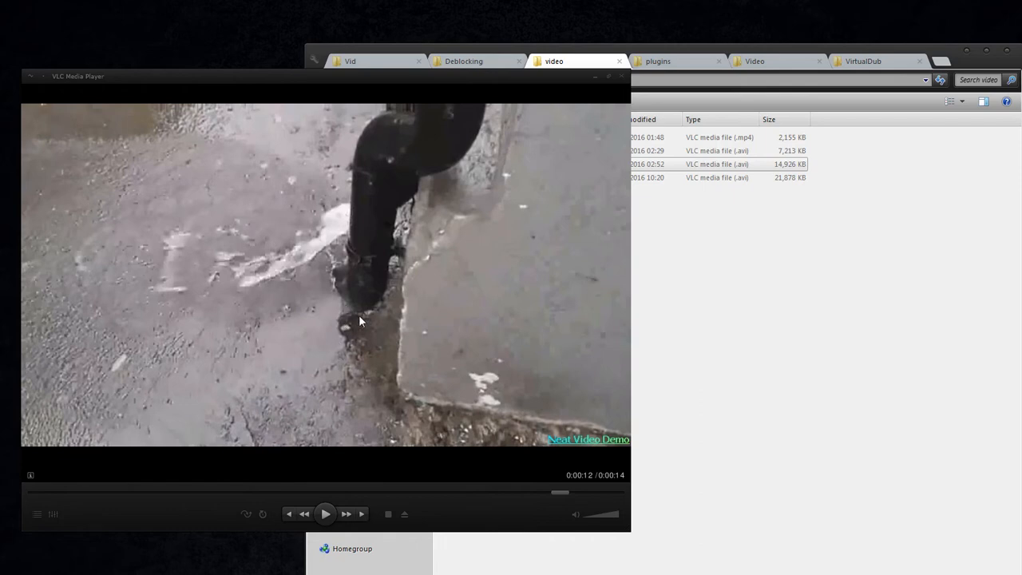